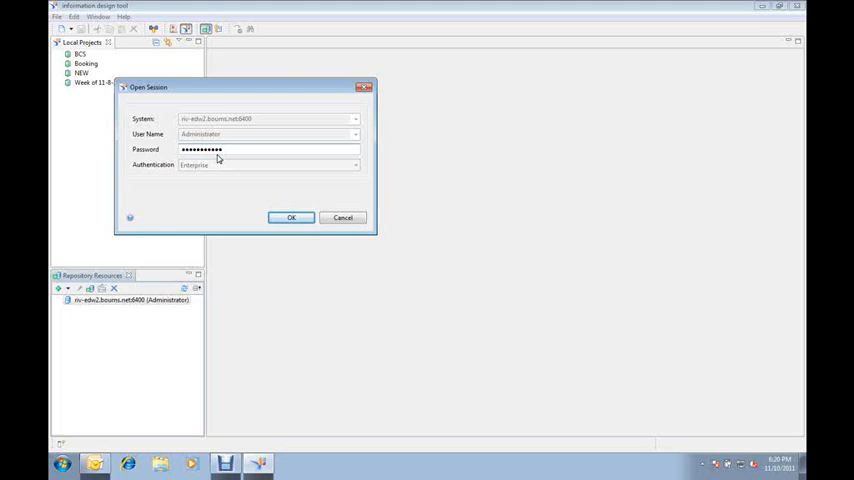
Log in to the repository server and expand it to reveal the Connections and Universes folders.
{"action": "left_click", "coordinate": [291, 217]}
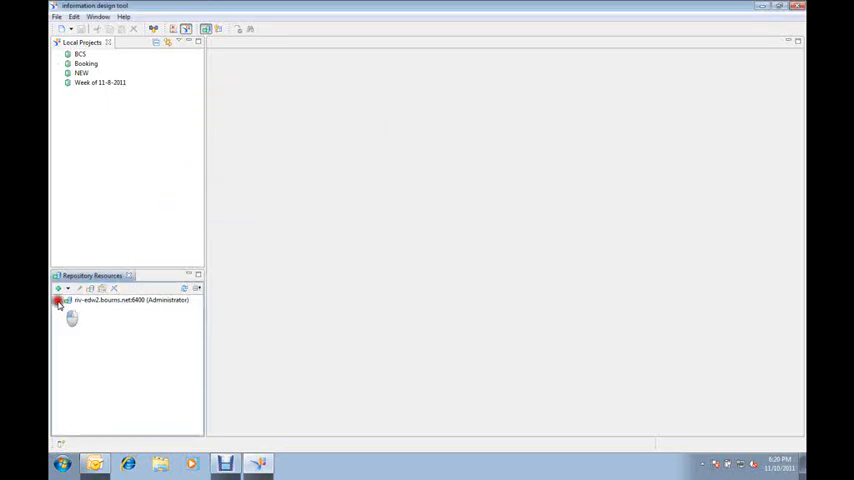
{"action": "left_click", "coordinate": [59, 300]}
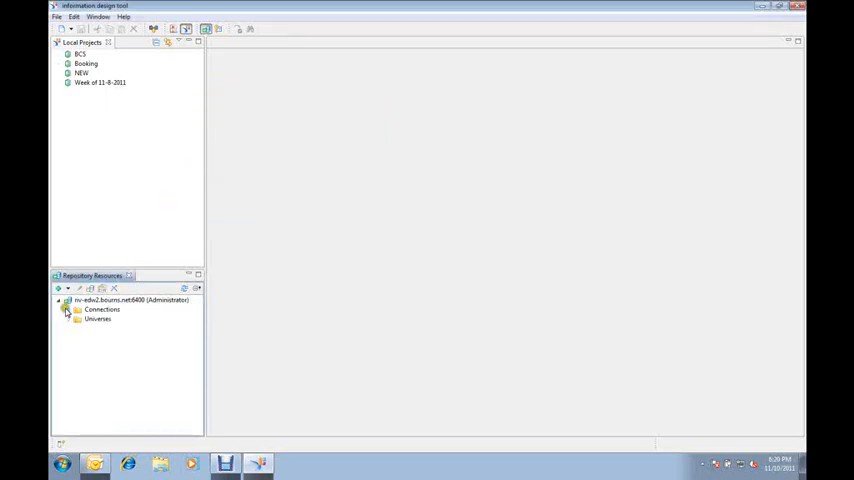
Insert a relational connection in Connections named NEW_BW_DSO and proceed to driver selection.
{"action": "right_click", "coordinate": [101, 309]}
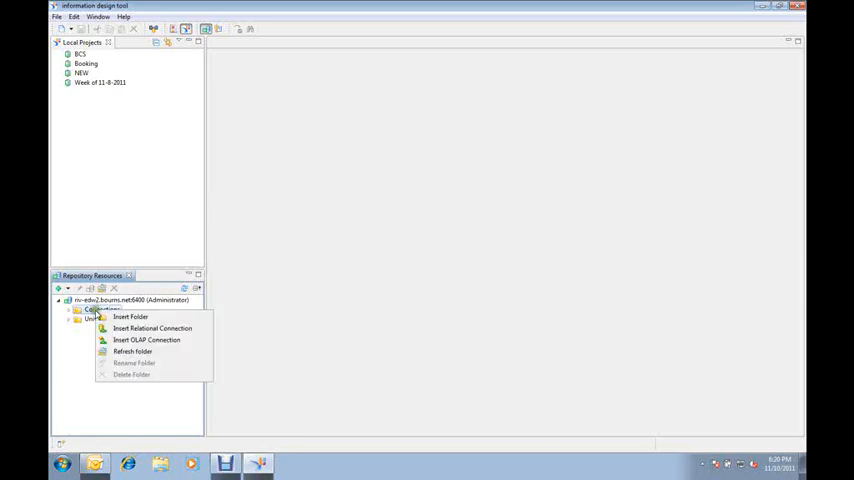
{"action": "mouse_move", "coordinate": [193, 345]}
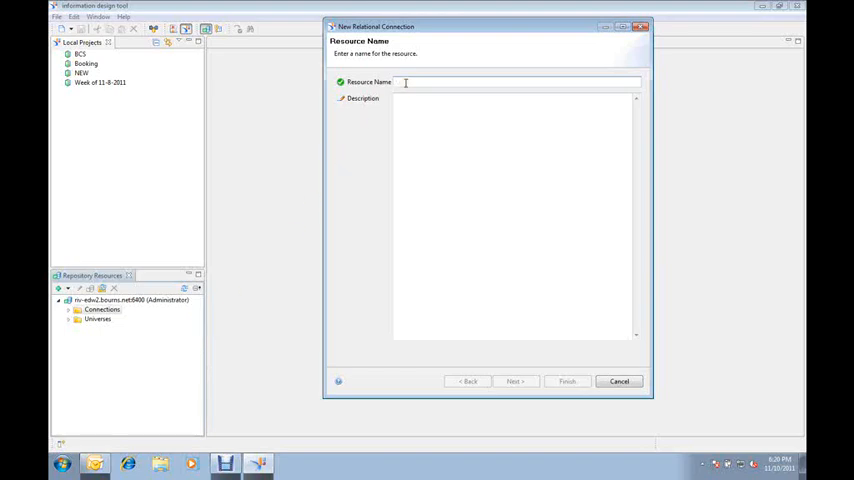
{"action": "type", "text": "NEW_BW_DSO"}
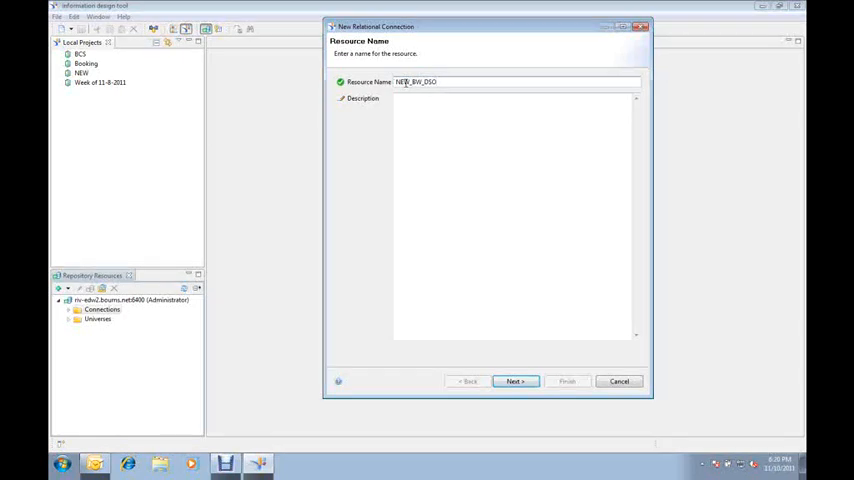
{"action": "left_click", "coordinate": [516, 381]}
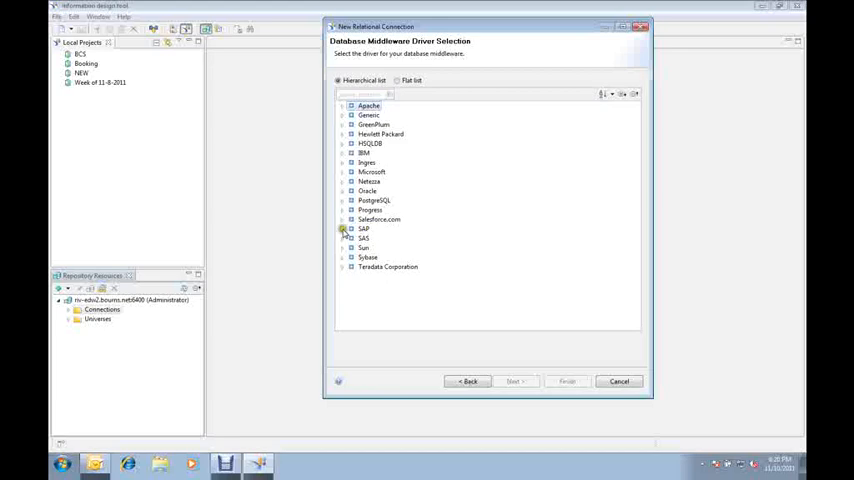
Select the SAP > SAP NetWeaver BW > SAP Java Connector (JCO) driver and proceed.
{"action": "left_click", "coordinate": [344, 229]}
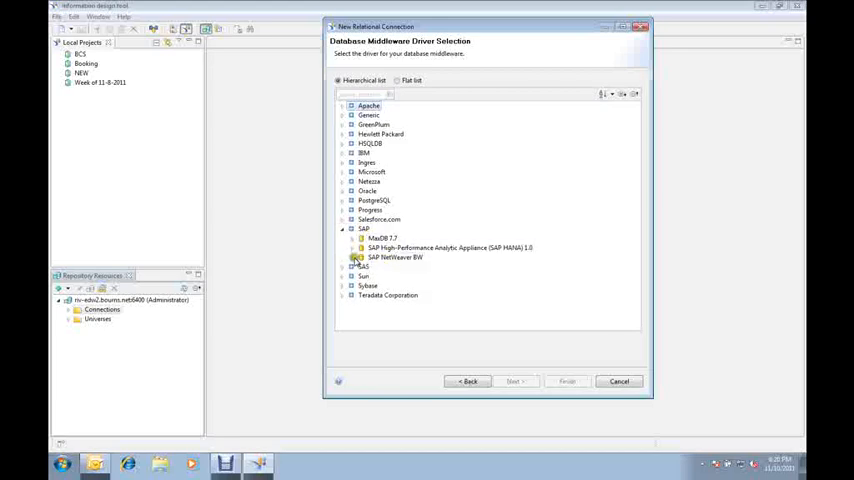
{"action": "left_click", "coordinate": [354, 257]}
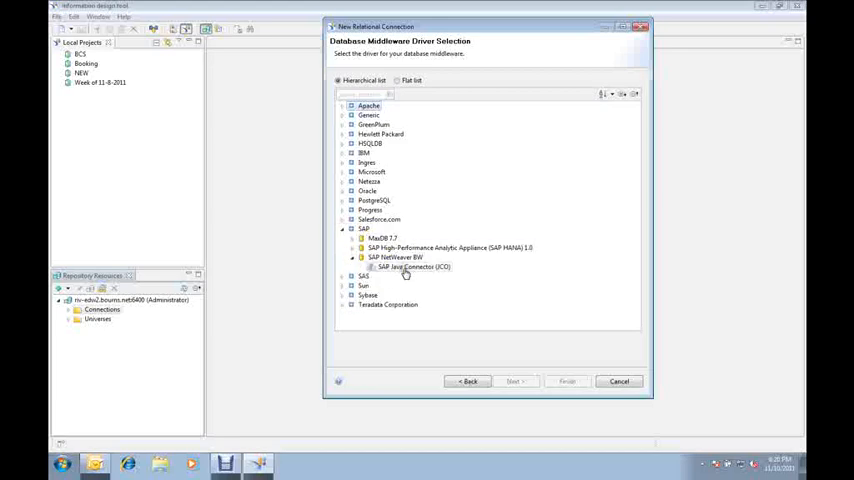
{"action": "left_click", "coordinate": [410, 267]}
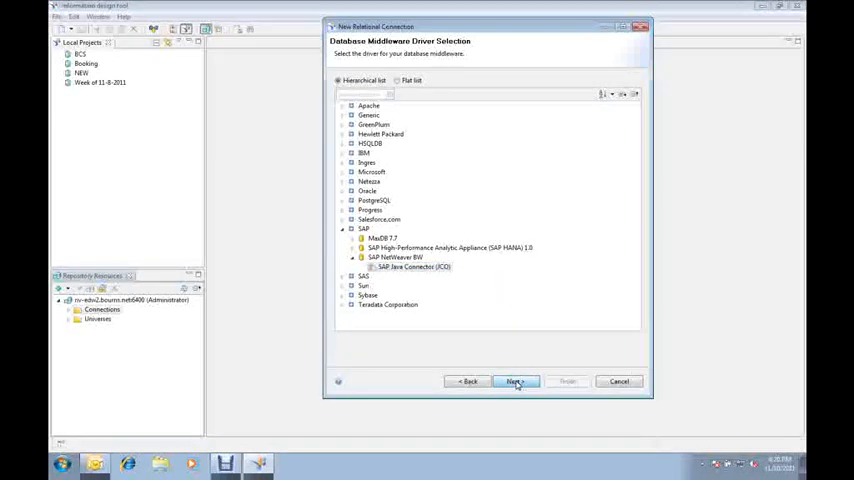
{"action": "left_click", "coordinate": [516, 381]}
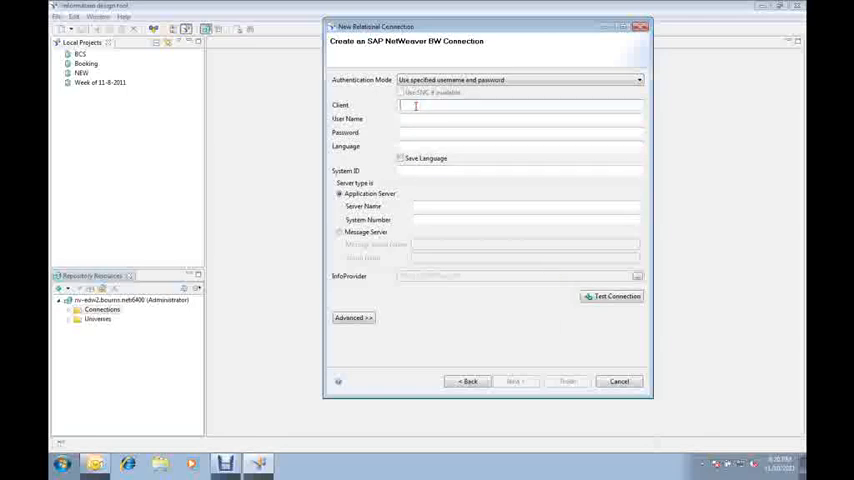
Enter client 100, language en, system ID BWQ, server 10.1.1.114 and system number 00.
{"action": "type", "text": "100"}
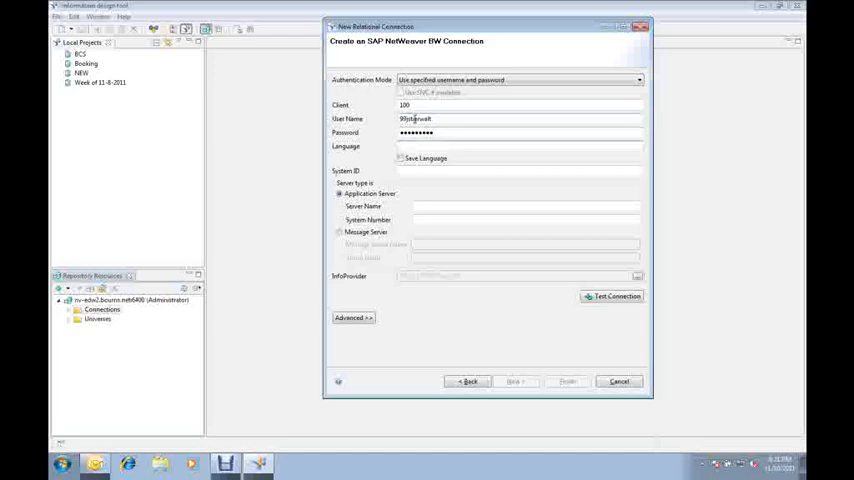
{"action": "type", "text": "en"}
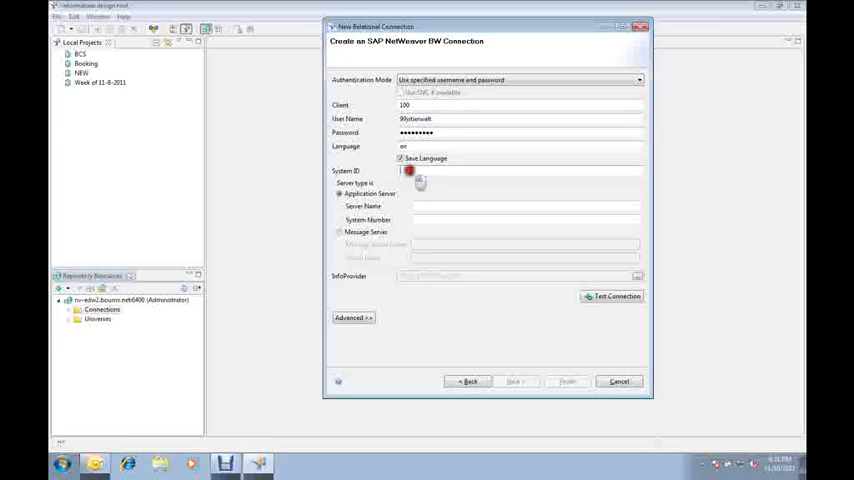
{"action": "type", "text": "BN"}
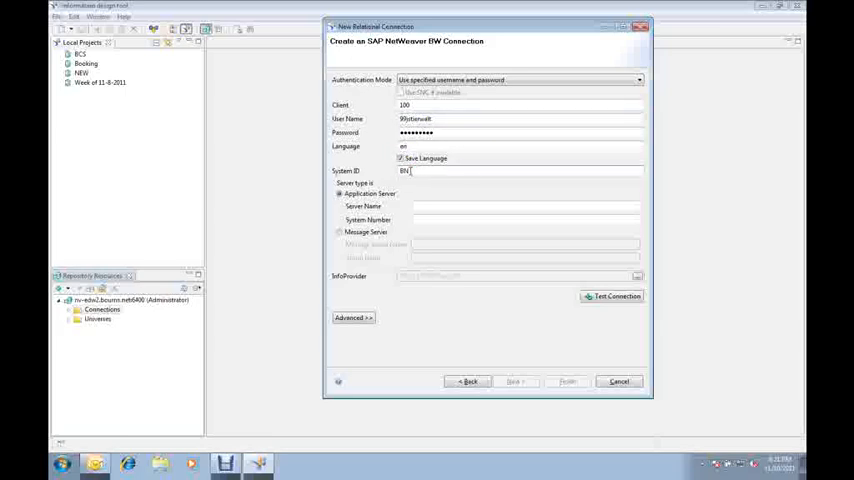
{"action": "type", "text": "WQ"}
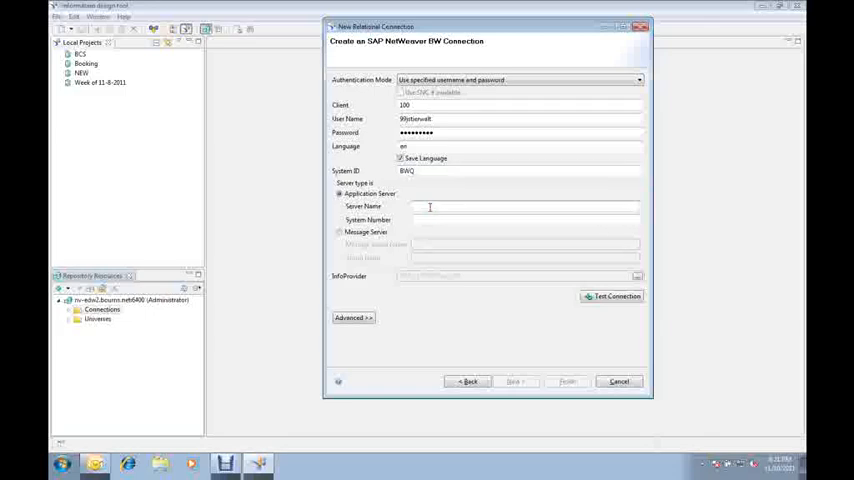
{"action": "type", "text": "10.1.1.114"}
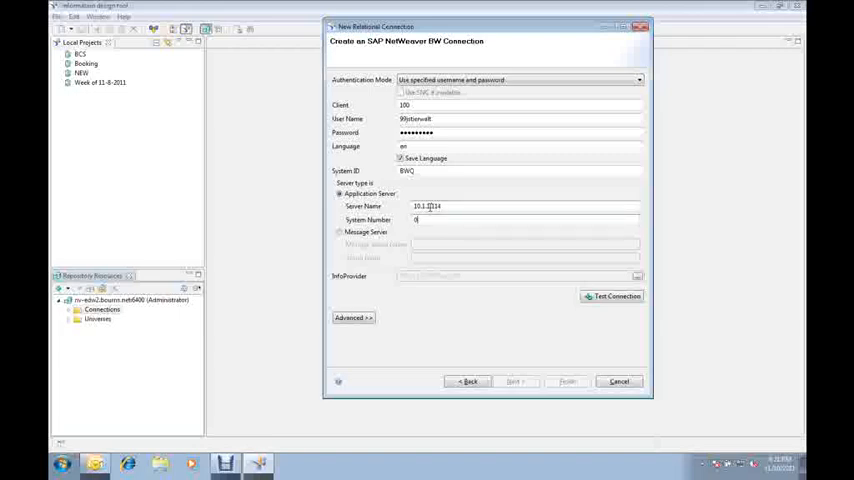
{"action": "type", "text": "0"}
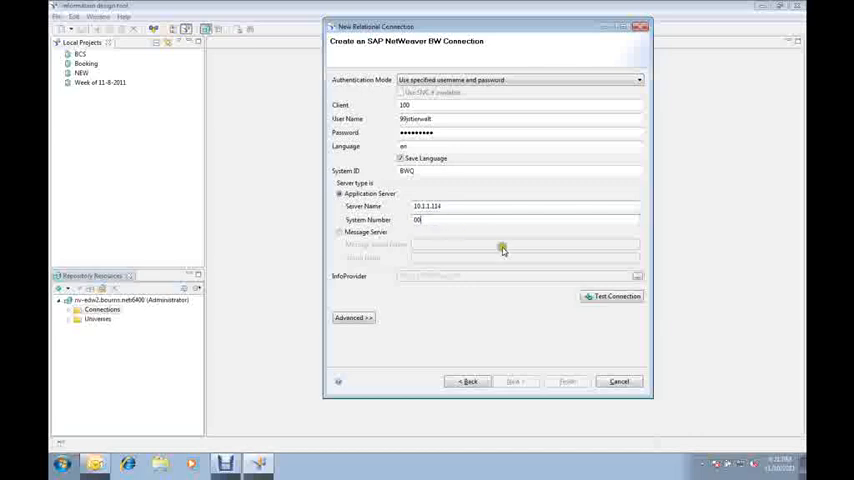
Test the BW connection and close the Test Successful message.
{"action": "left_click", "coordinate": [612, 296]}
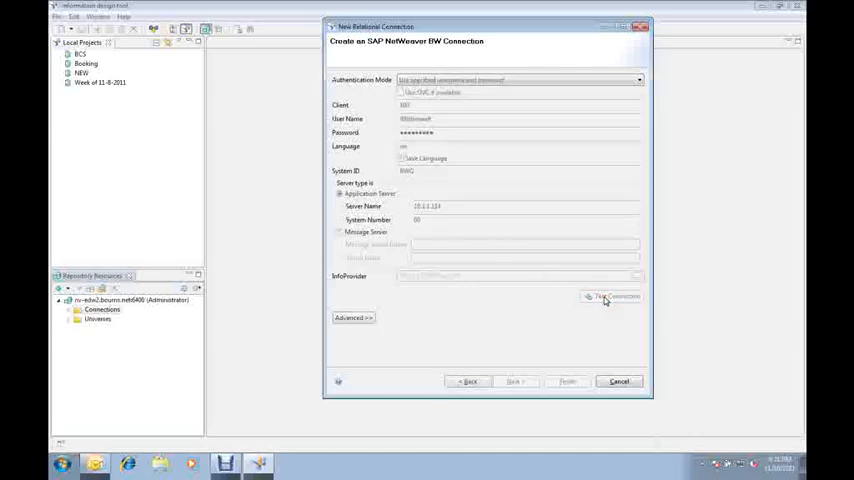
{"action": "left_click", "coordinate": [612, 296]}
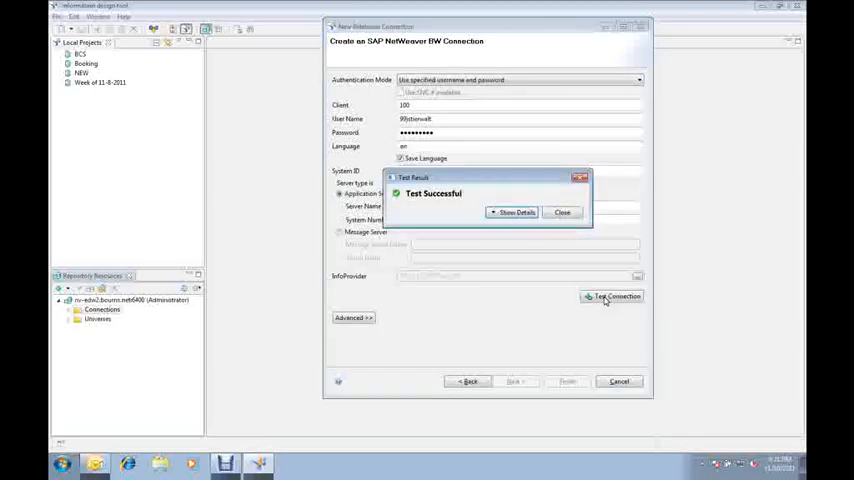
{"action": "left_click", "coordinate": [562, 212]}
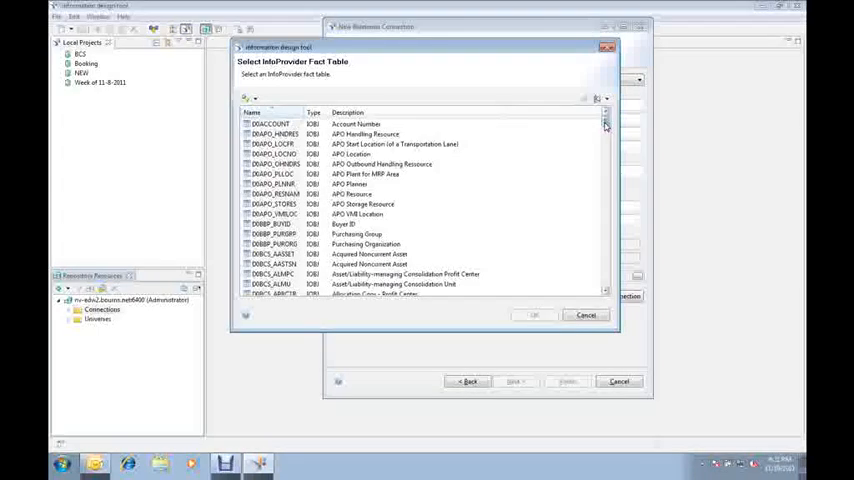
Choose the Sales Order Header (0SDHDR) DSO as the InfoProvider fact table.
{"action": "scroll", "scroll_direction": "down", "scroll_amount": 3}
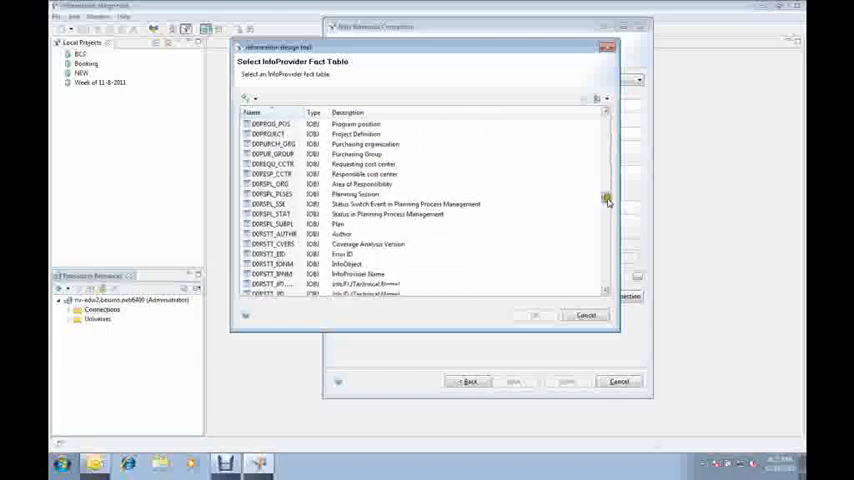
{"action": "scroll", "scroll_direction": "down", "scroll_amount": 3}
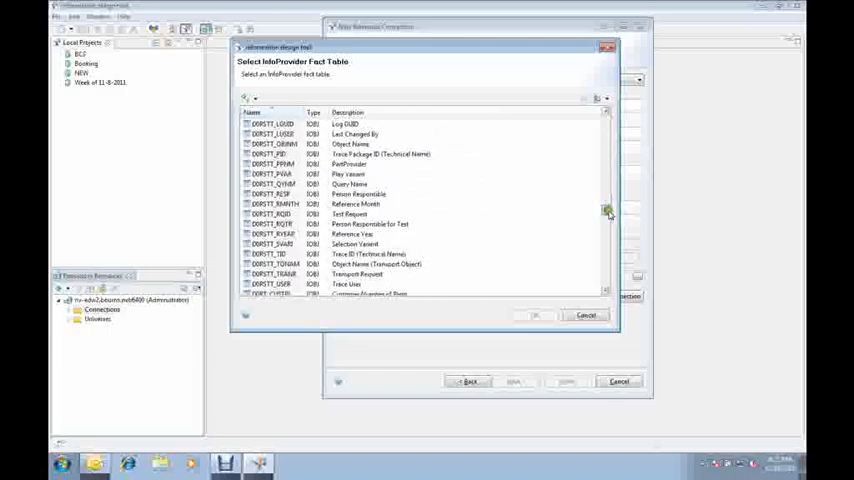
{"action": "scroll", "scroll_direction": "down", "scroll_amount": 3}
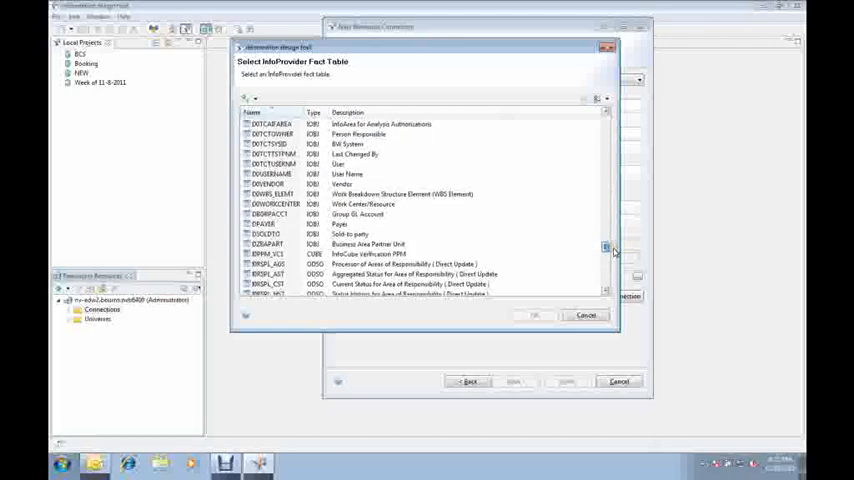
{"action": "scroll", "scroll_direction": "down", "scroll_amount": 3}
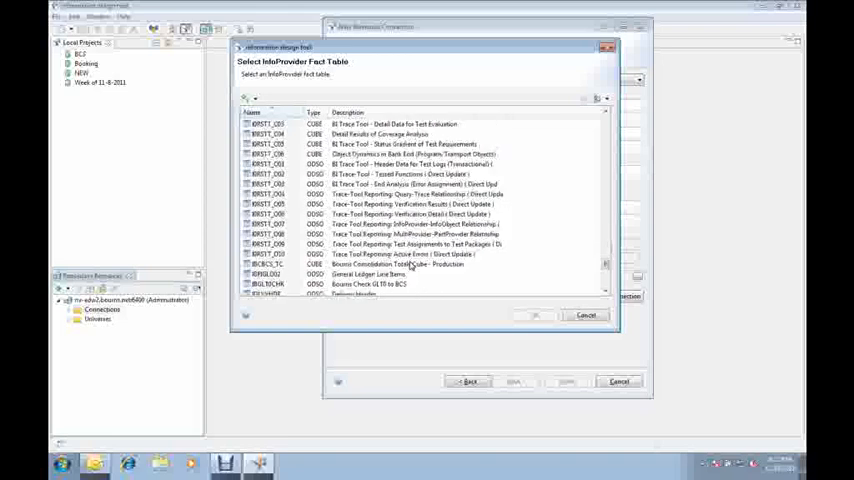
{"action": "scroll", "scroll_direction": "down", "scroll_amount": 3}
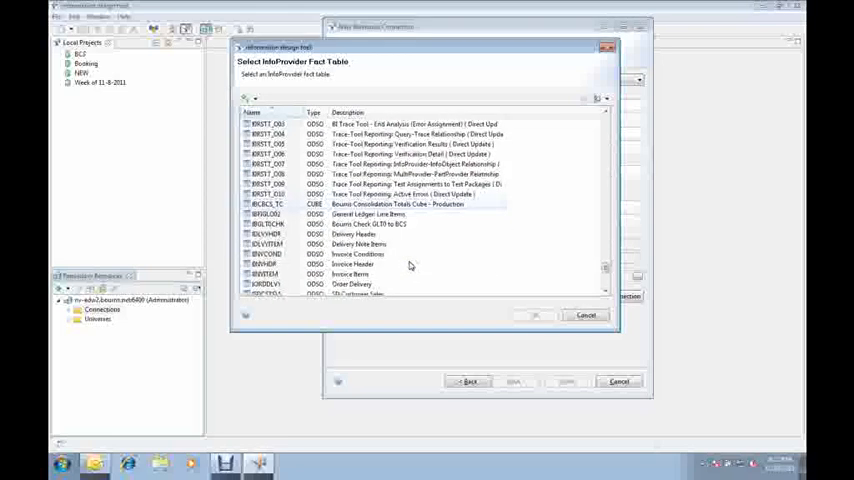
{"action": "scroll", "scroll_direction": "down", "scroll_amount": 3}
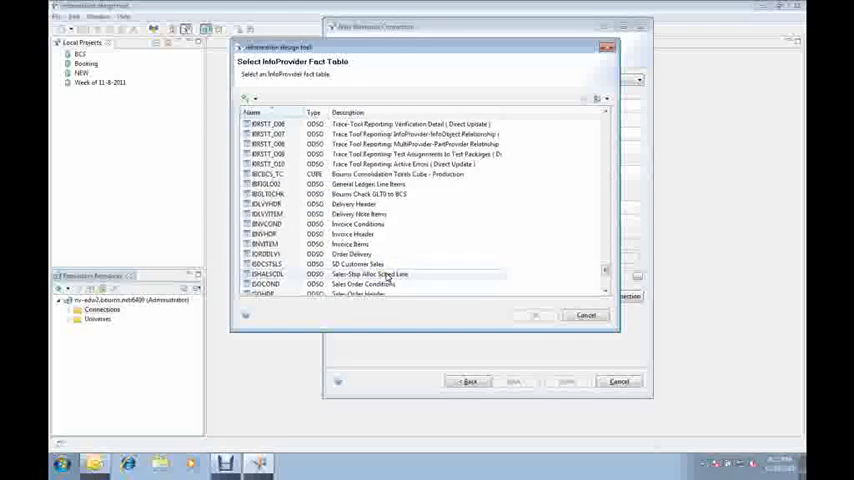
{"action": "scroll", "scroll_direction": "down", "scroll_amount": 3}
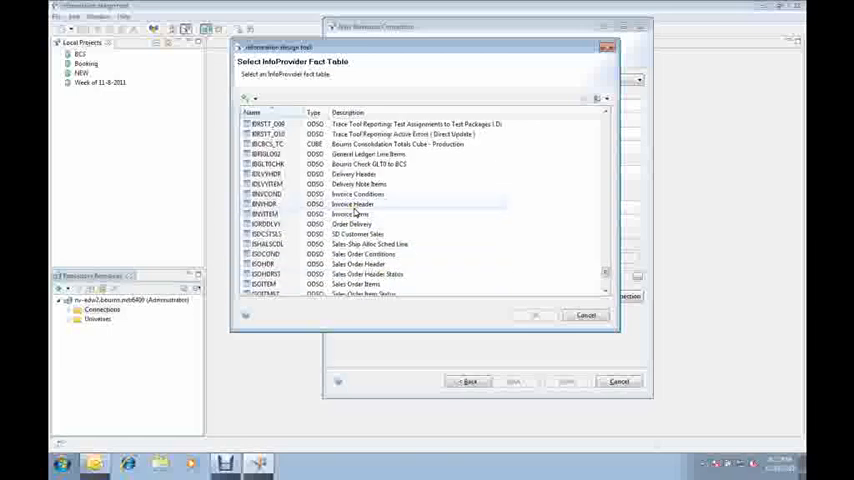
{"action": "scroll", "scroll_direction": "down", "scroll_amount": 3}
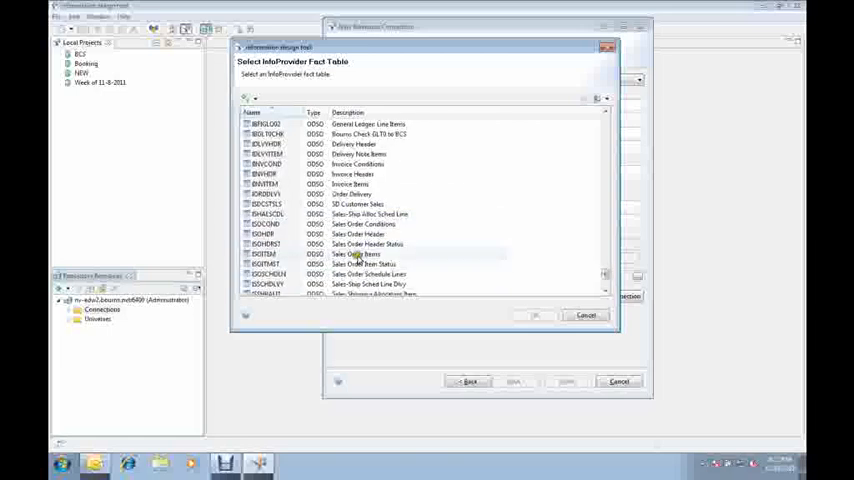
{"action": "left_click", "coordinate": [357, 234]}
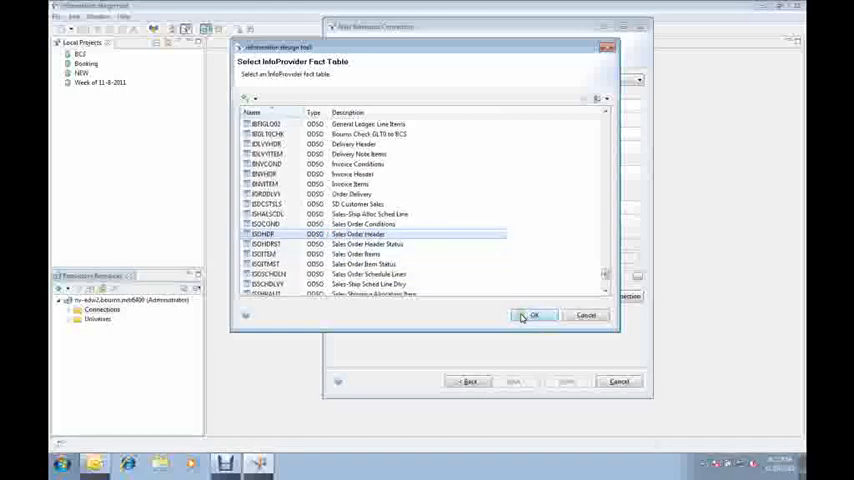
{"action": "left_click", "coordinate": [534, 315]}
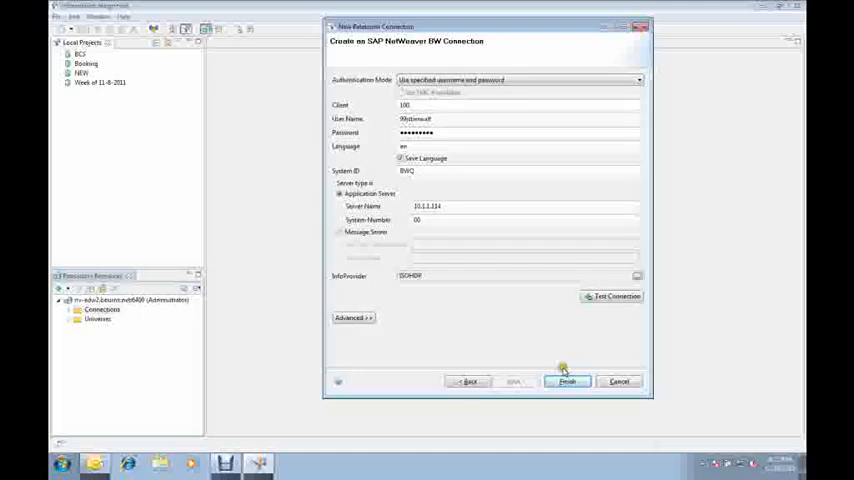
Publish NEW_BW_DSO and create its shortcut in the NEW project.
{"action": "left_click", "coordinate": [569, 381]}
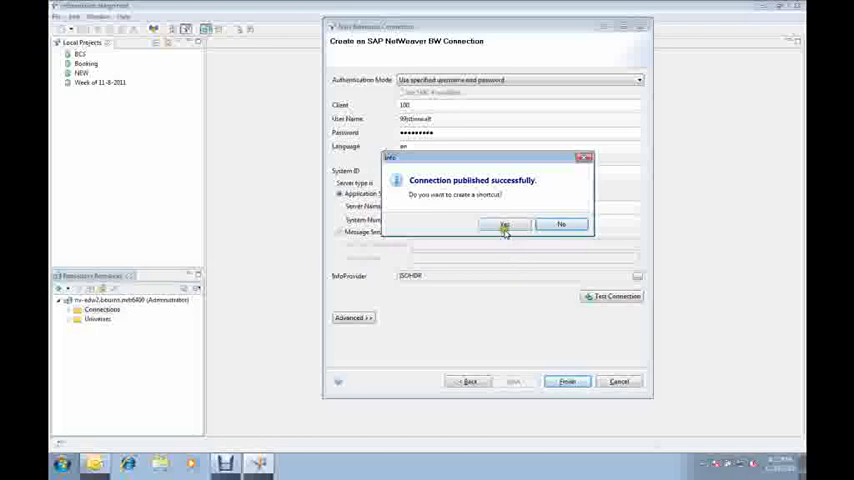
{"action": "left_click", "coordinate": [504, 224]}
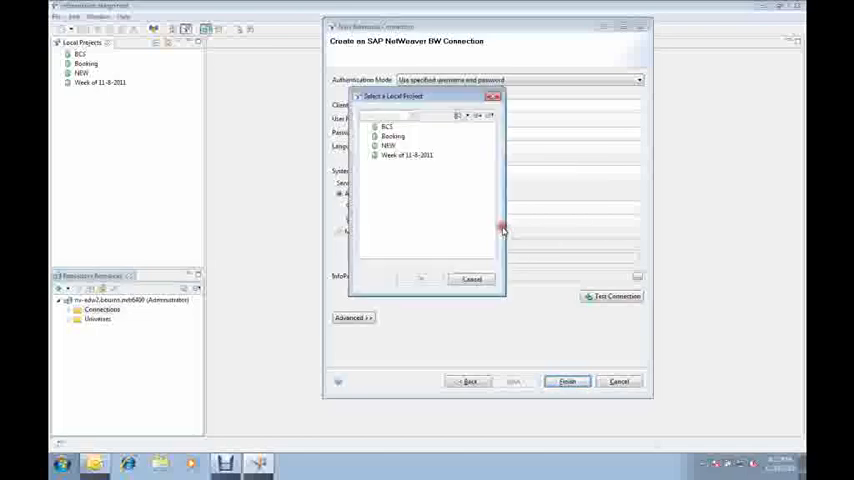
{"action": "left_click", "coordinate": [388, 145]}
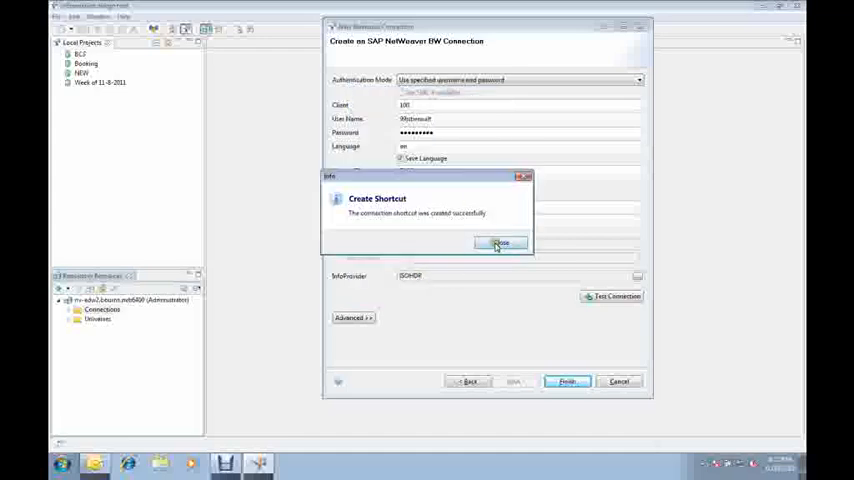
{"action": "left_click", "coordinate": [499, 245]}
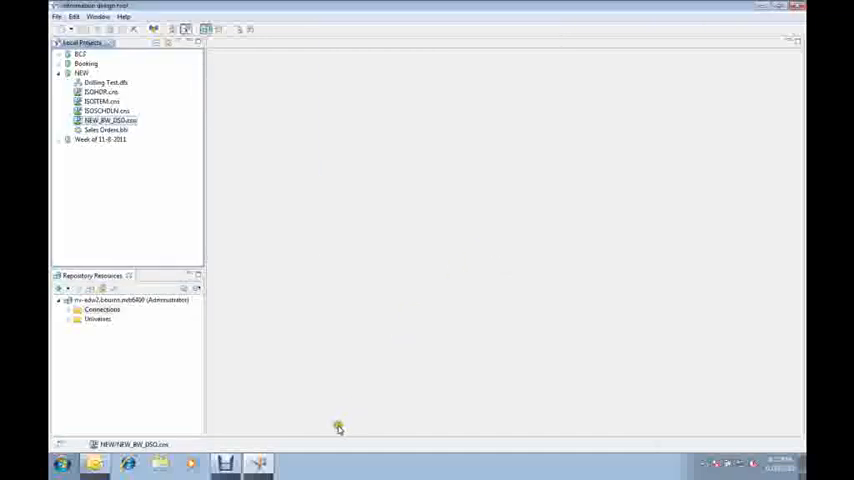